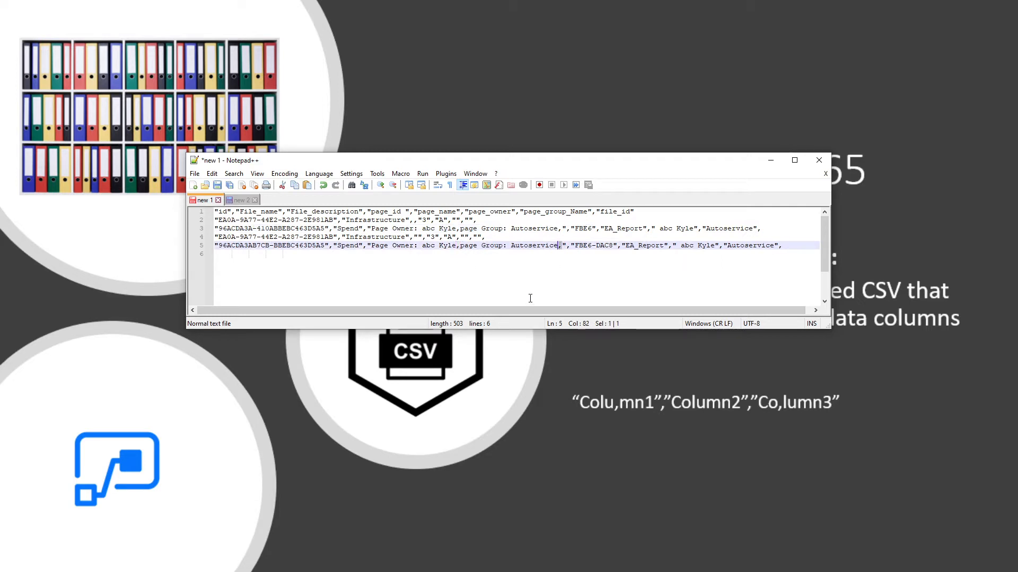
{"action": "mouse_move", "coordinate": [574, 244]}
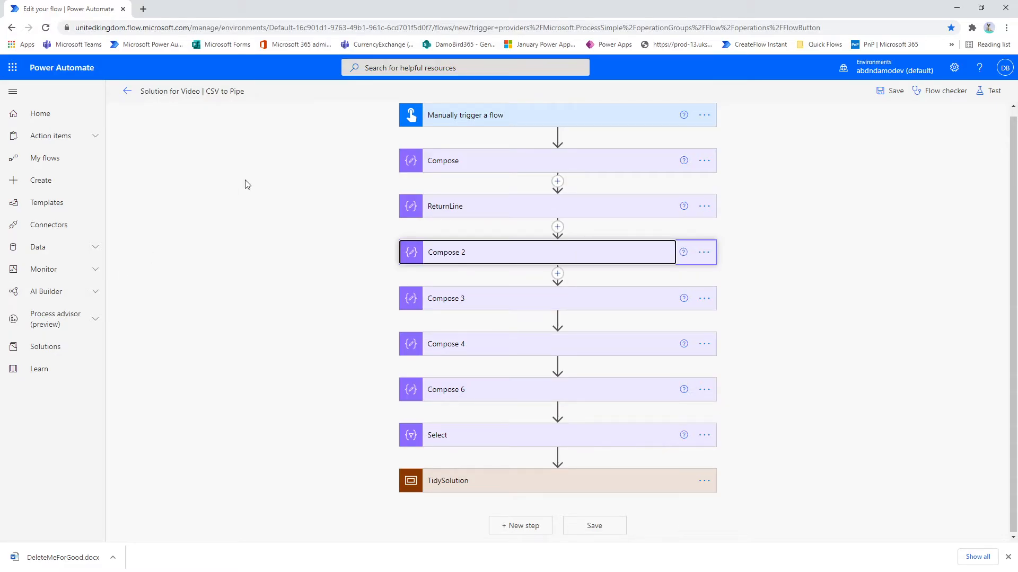
{"action": "mouse_move", "coordinate": [240, 170]}
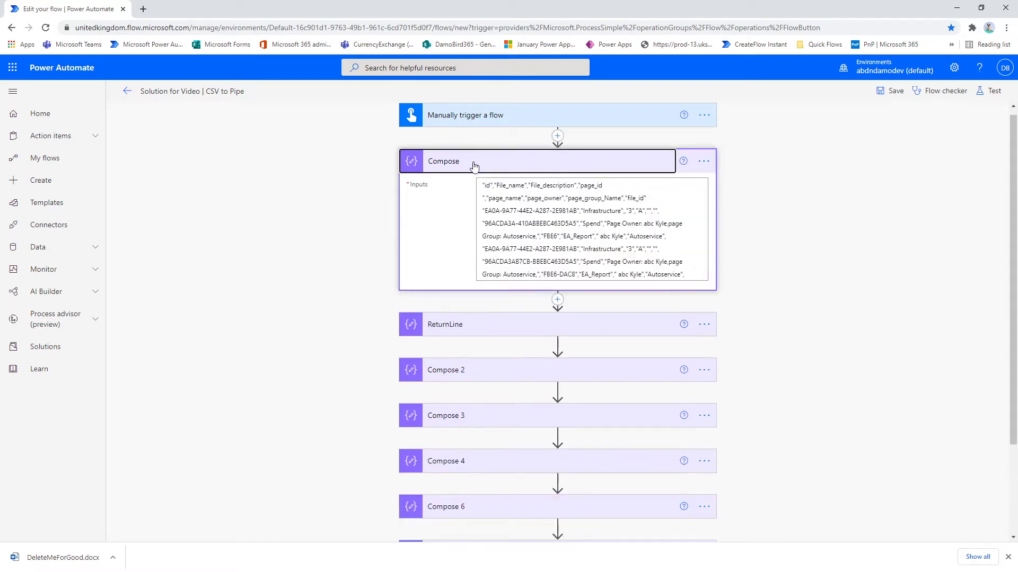
Collapse the Compose and ReturnLine actions and expand Compose 2 to show its replace expression.
{"action": "left_click", "coordinate": [484, 185]}
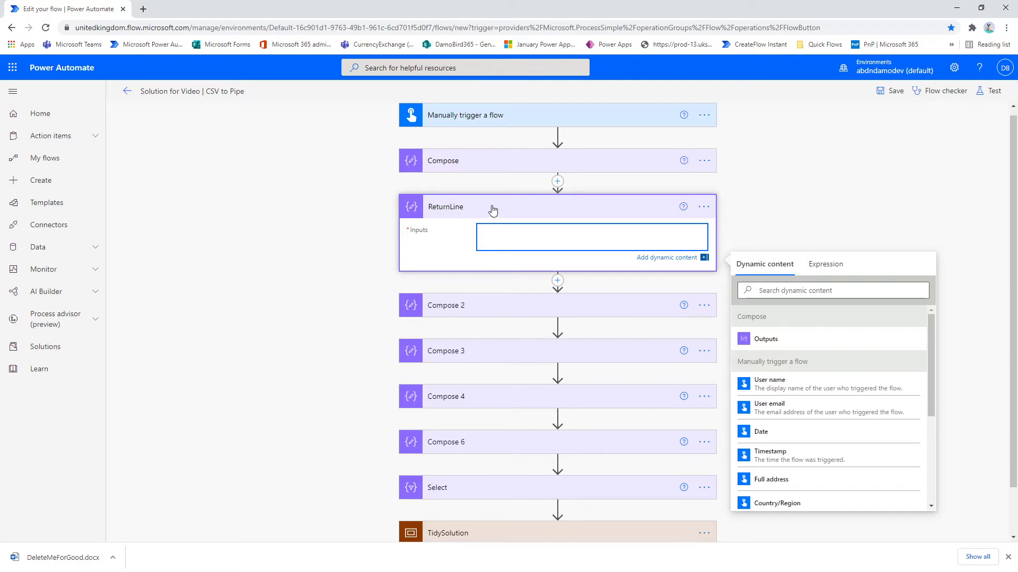
{"action": "left_click", "coordinate": [590, 237]}
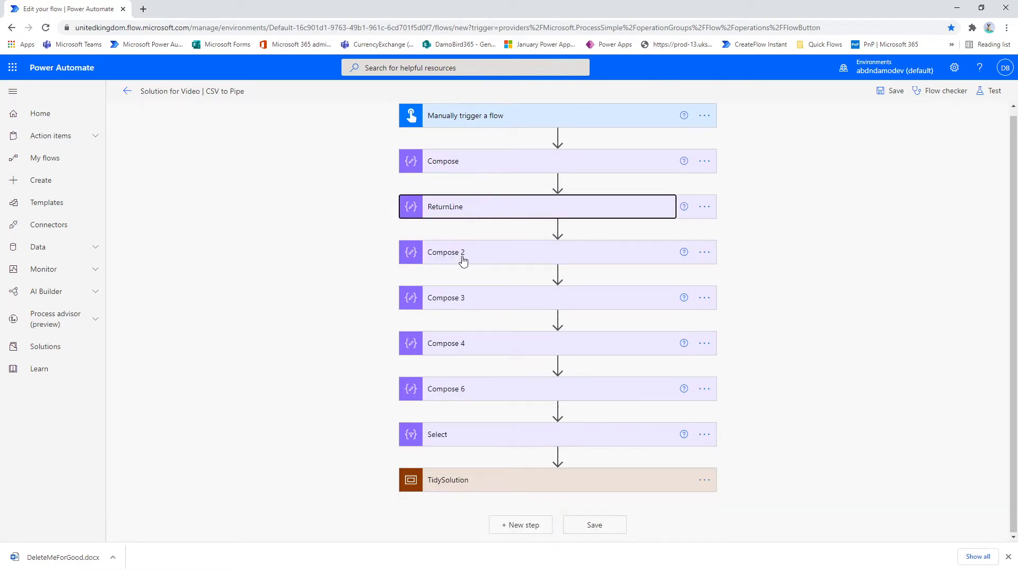
{"action": "left_click", "coordinate": [462, 253]}
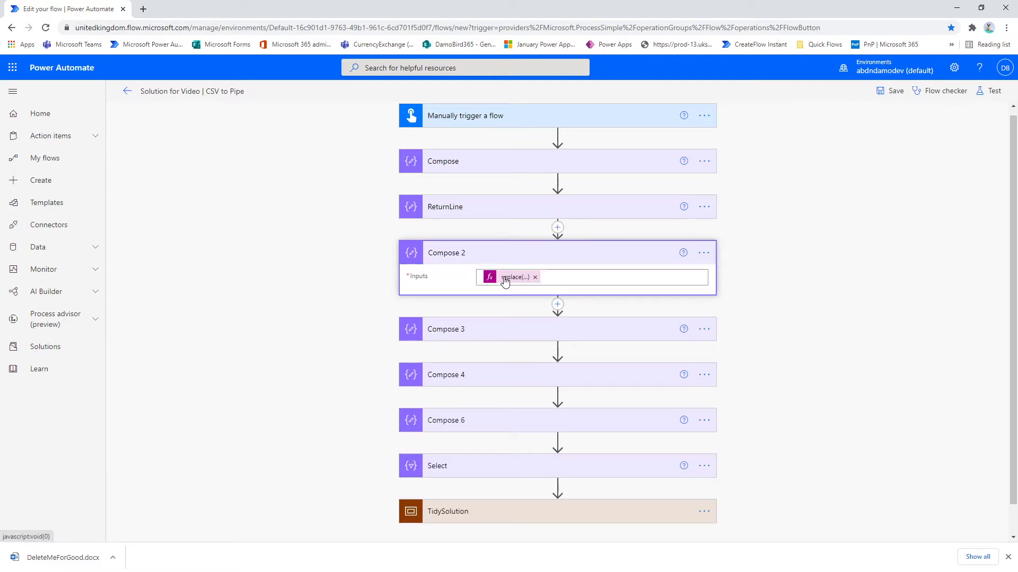
{"action": "mouse_move", "coordinate": [508, 278]}
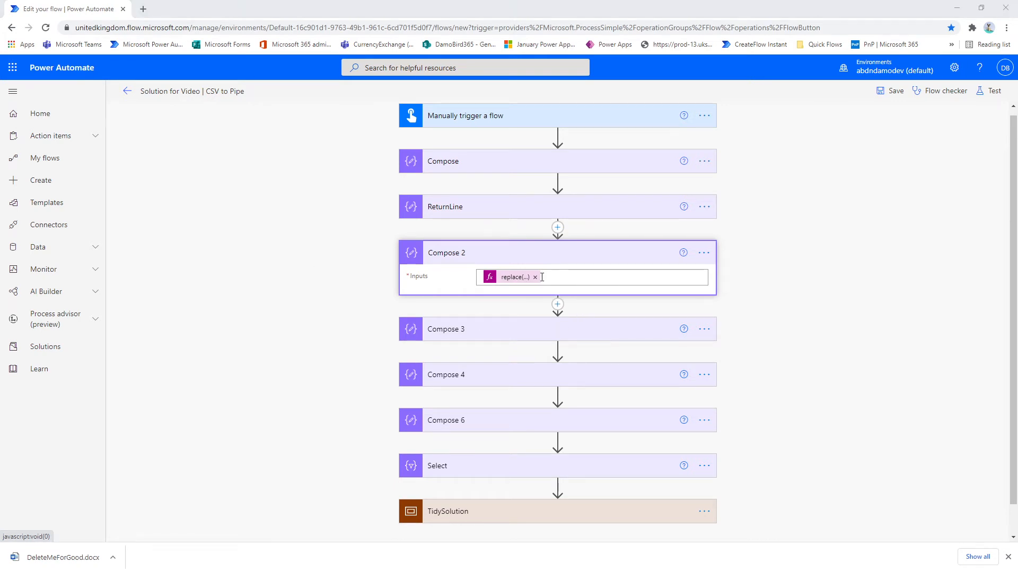
{"action": "mouse_move", "coordinate": [519, 280]}
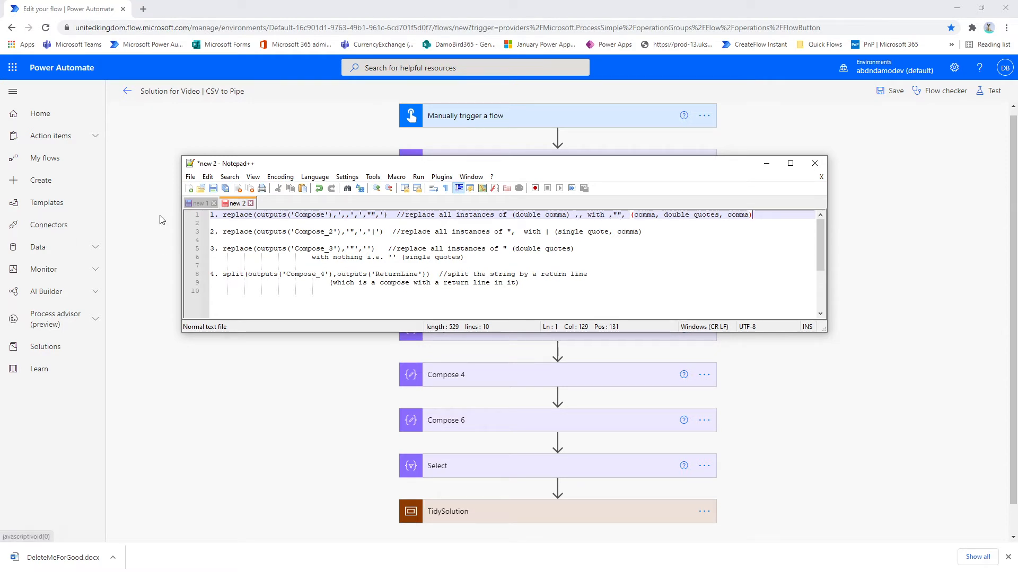
Review the expression notes, then view the CSV sample with header separators changed to pipes.
{"action": "left_click", "coordinate": [200, 203]}
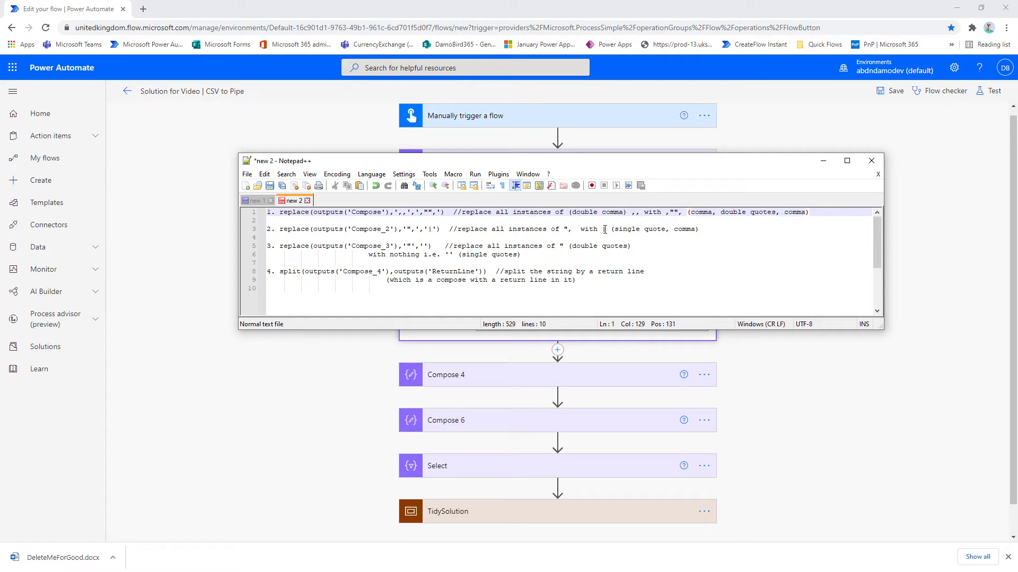
{"action": "left_click", "coordinate": [257, 200]}
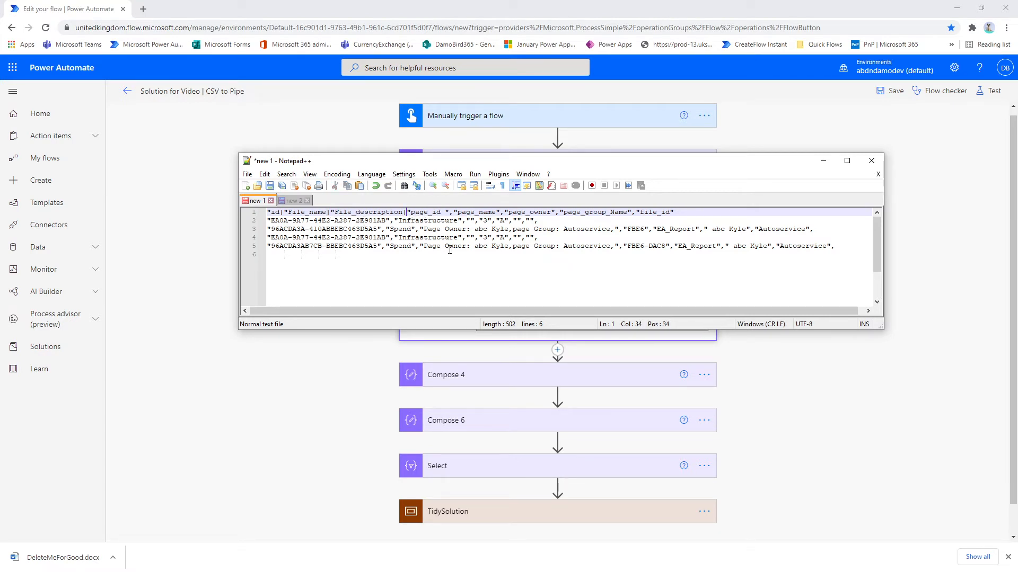
Return to the flow and expand Compose 3 to show its replace expression.
{"action": "left_click", "coordinate": [871, 161]}
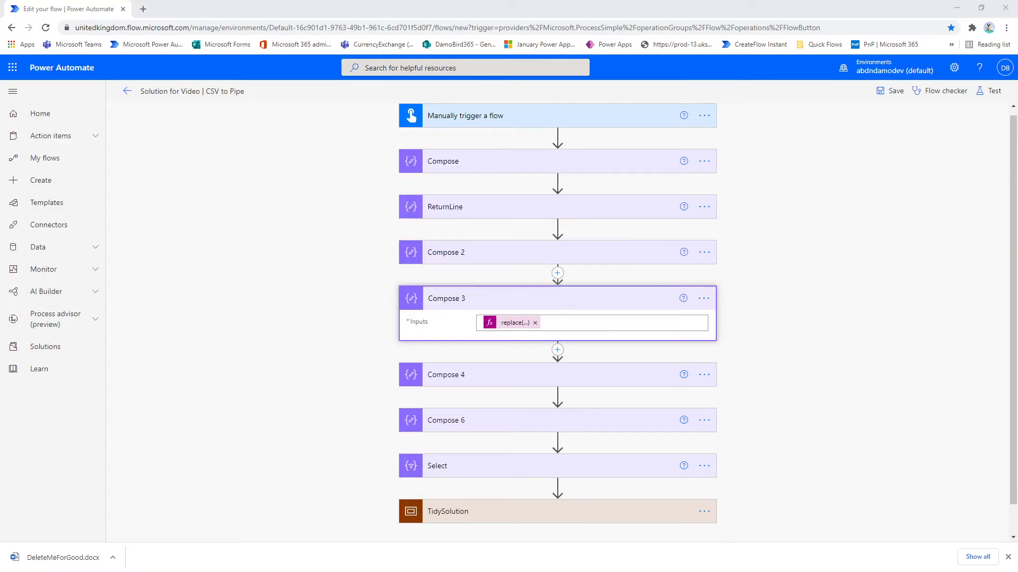
{"action": "mouse_move", "coordinate": [499, 395]}
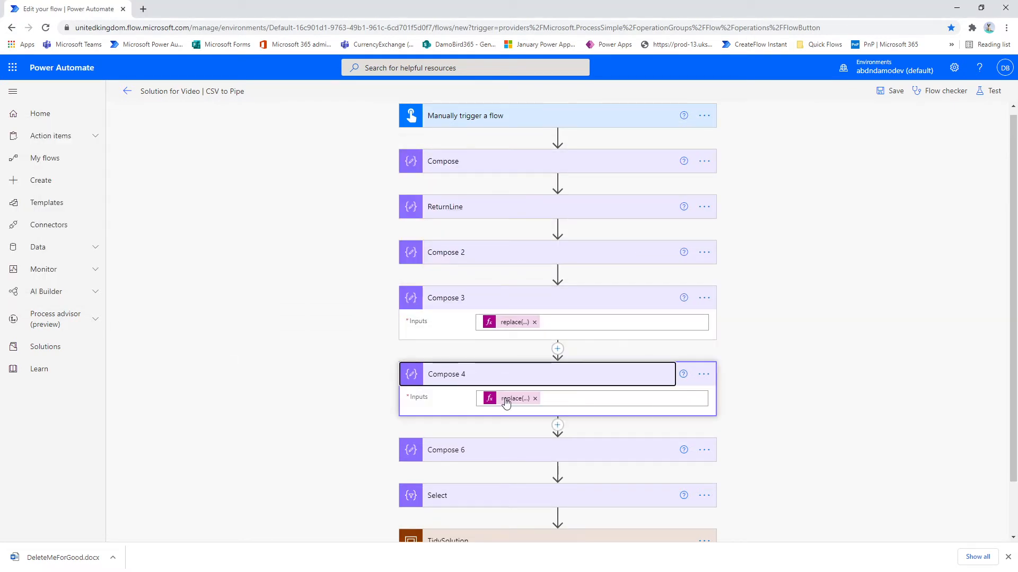
{"action": "mouse_move", "coordinate": [508, 399]}
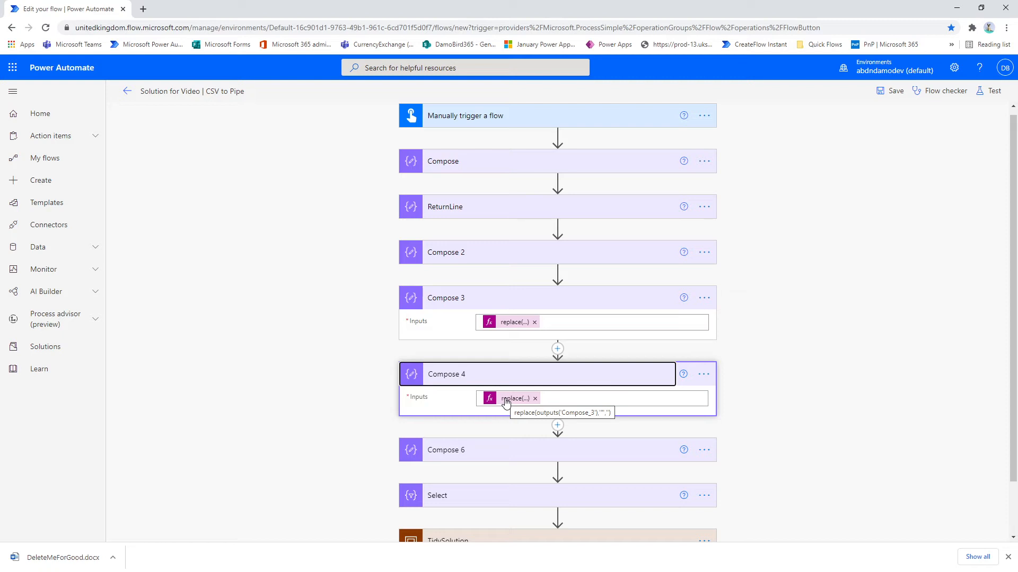
{"action": "mouse_move", "coordinate": [508, 400]}
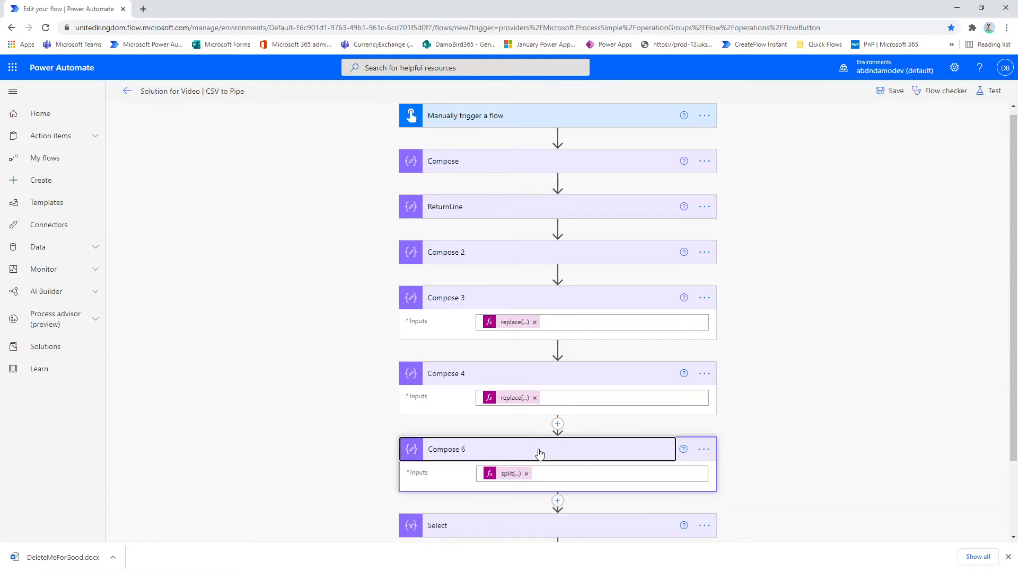
Open Compose 6's split expression over Compose 4's output and ReturnLine for editing.
{"action": "scroll", "scroll_direction": "down", "scroll_amount": 3}
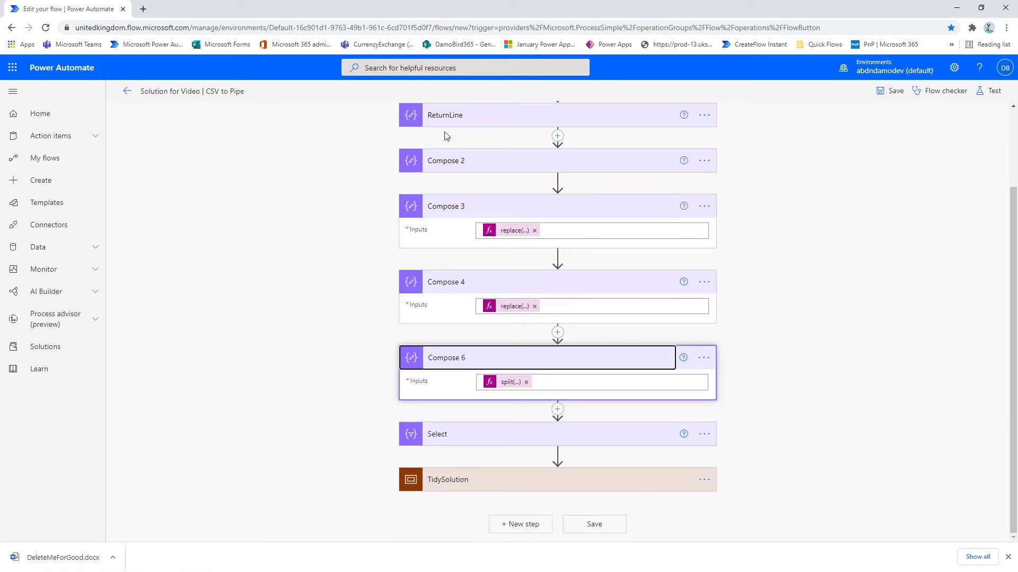
{"action": "left_click", "coordinate": [510, 382]}
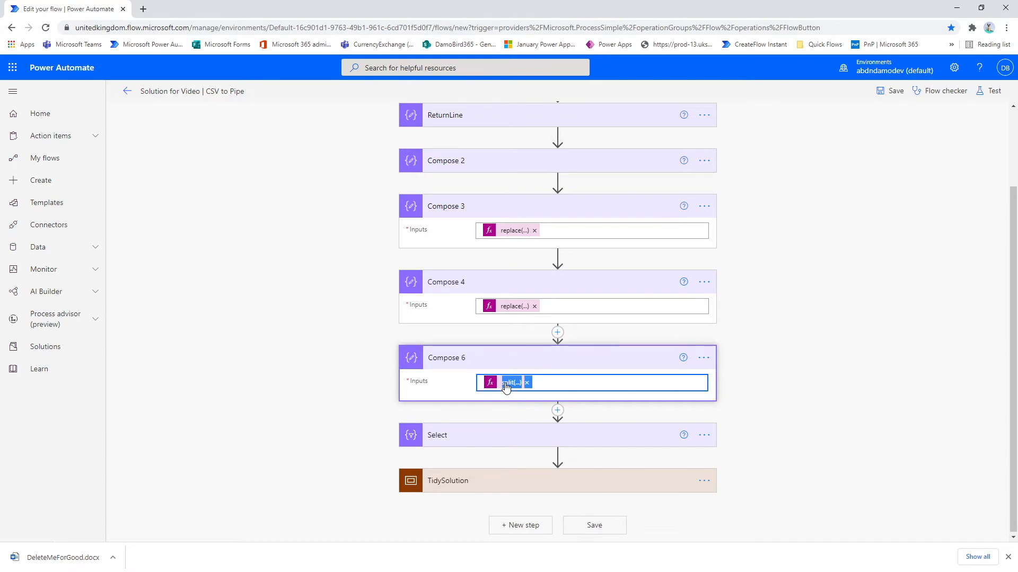
{"action": "left_click", "coordinate": [511, 383]}
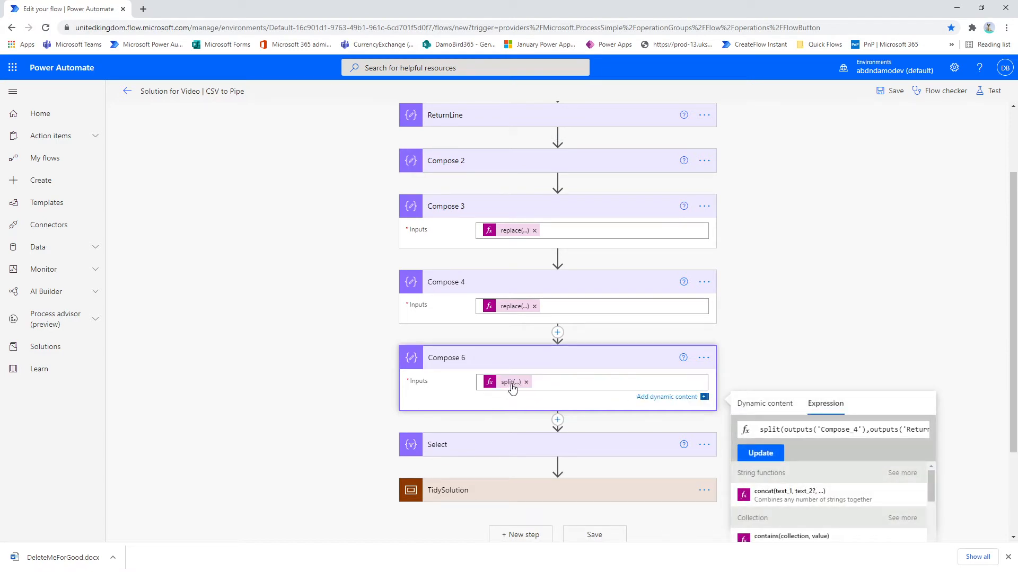
{"action": "mouse_move", "coordinate": [511, 382]}
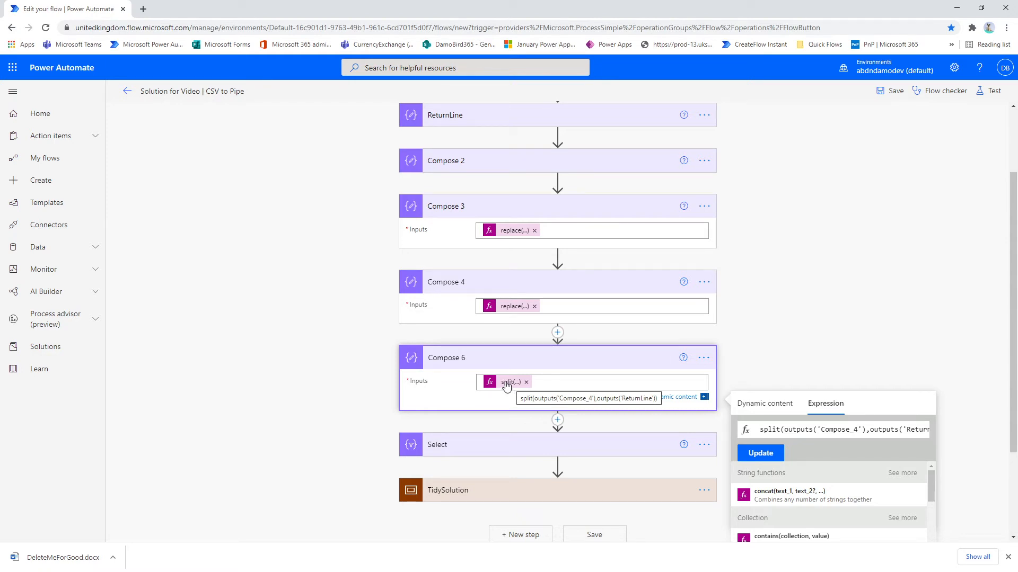
{"action": "mouse_move", "coordinate": [482, 450]}
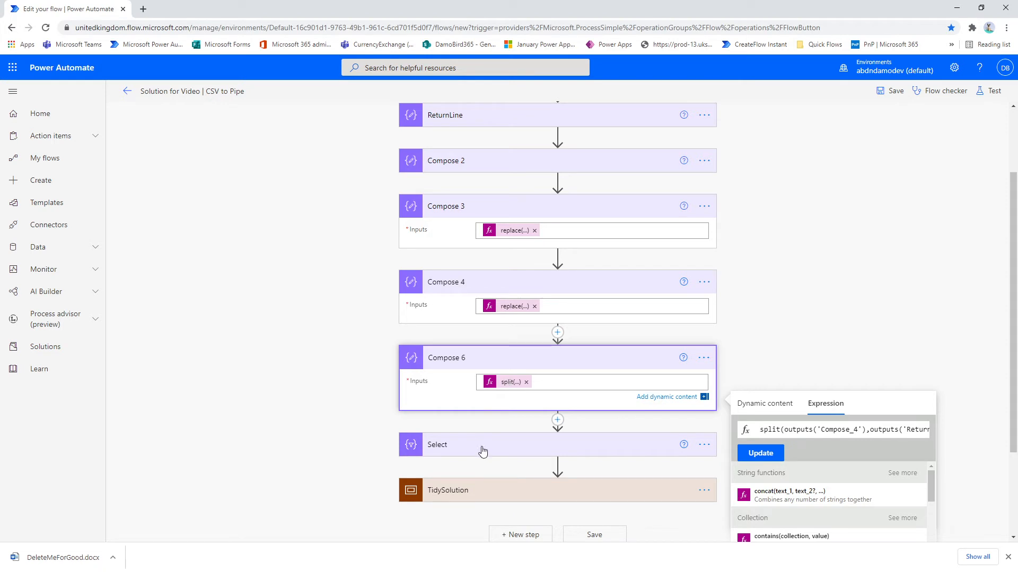
Expand the Select step, showing its Skip input and eight split(item(),'|') column mappings.
{"action": "left_click", "coordinate": [480, 445]}
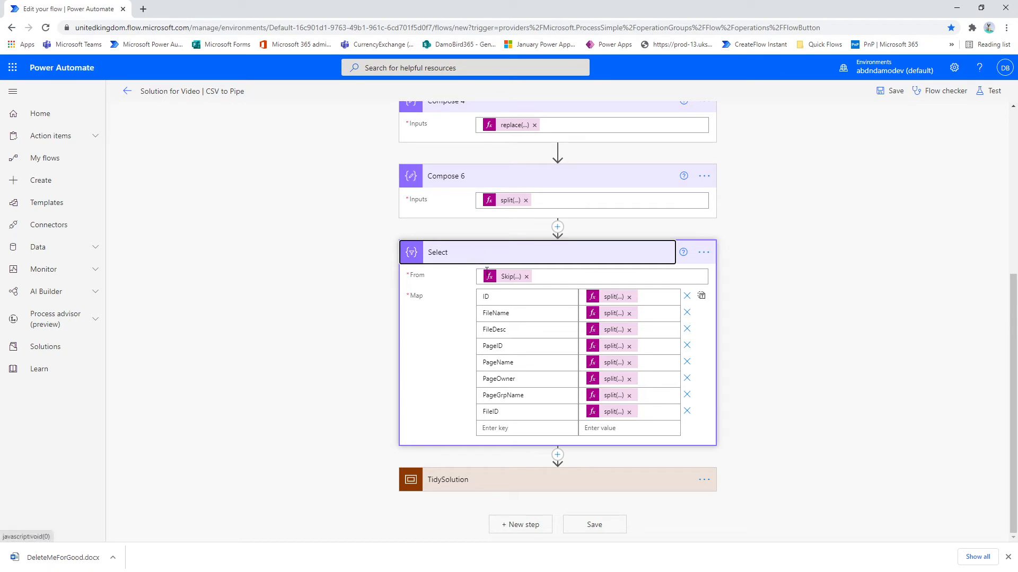
{"action": "mouse_move", "coordinate": [507, 279]}
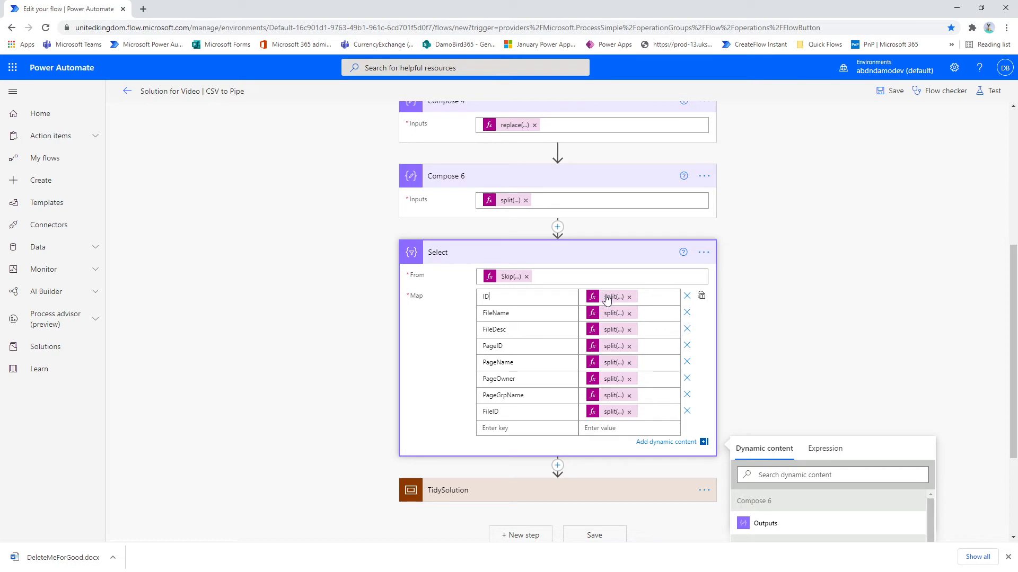
{"action": "mouse_move", "coordinate": [609, 298]}
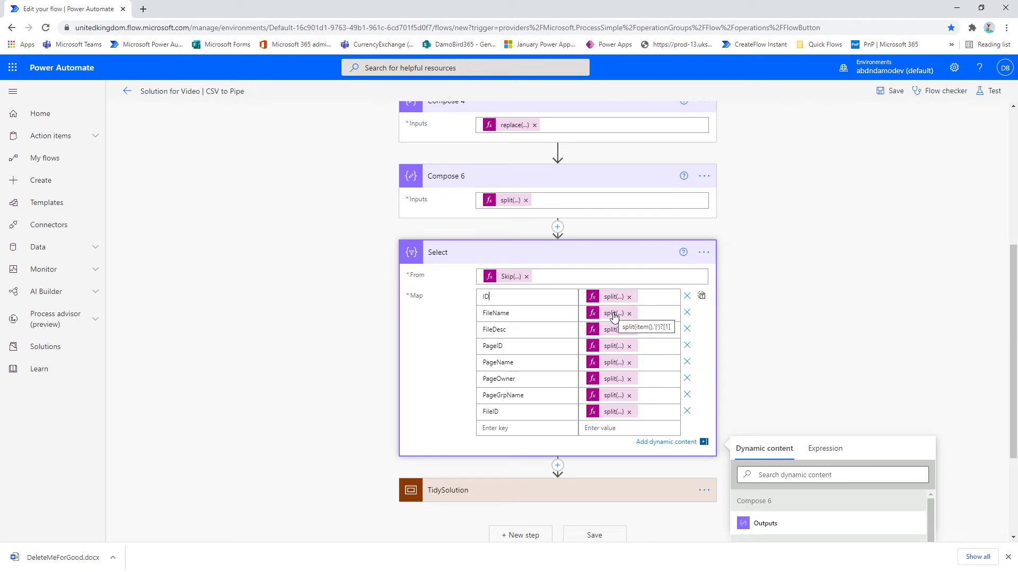
{"action": "mouse_move", "coordinate": [614, 330]}
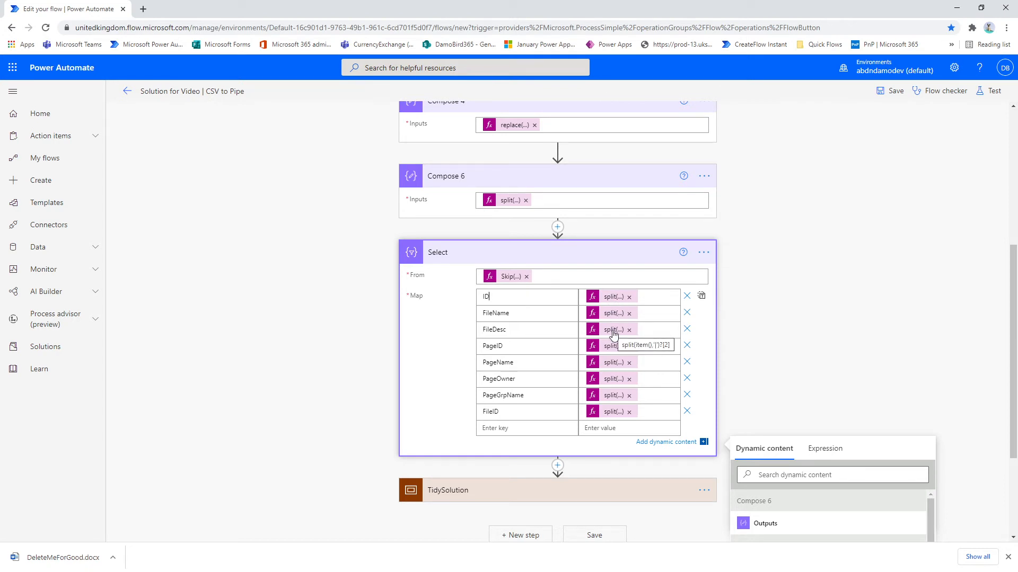
{"action": "mouse_move", "coordinate": [610, 414]}
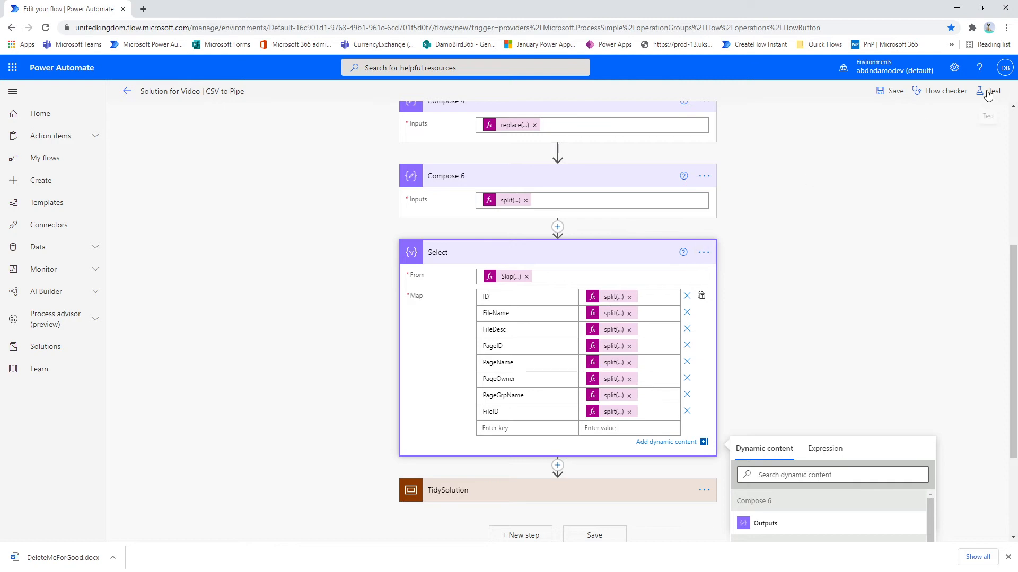
Save the flow and start a test run.
{"action": "left_click", "coordinate": [991, 91]}
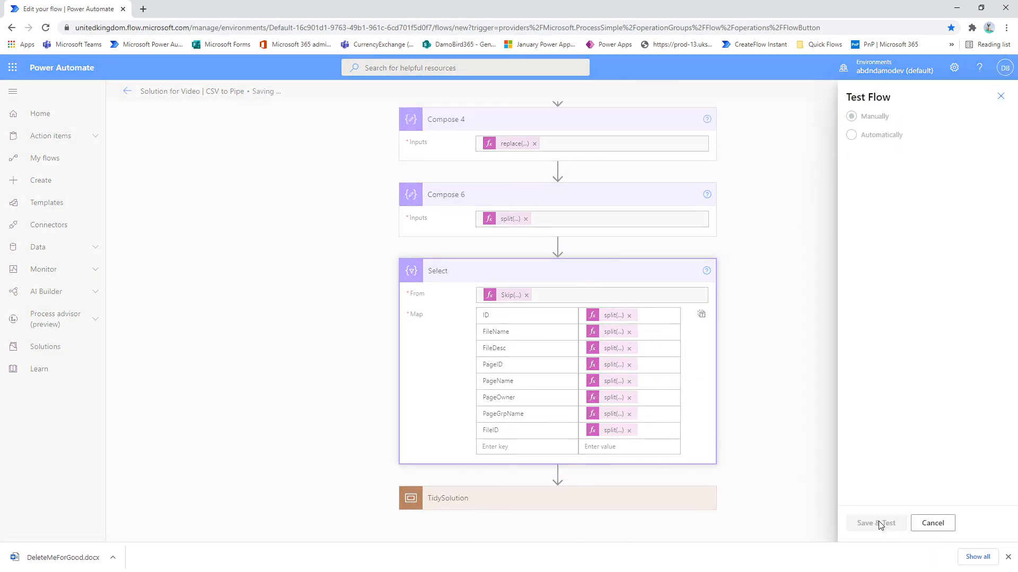
{"action": "mouse_move", "coordinate": [885, 529]}
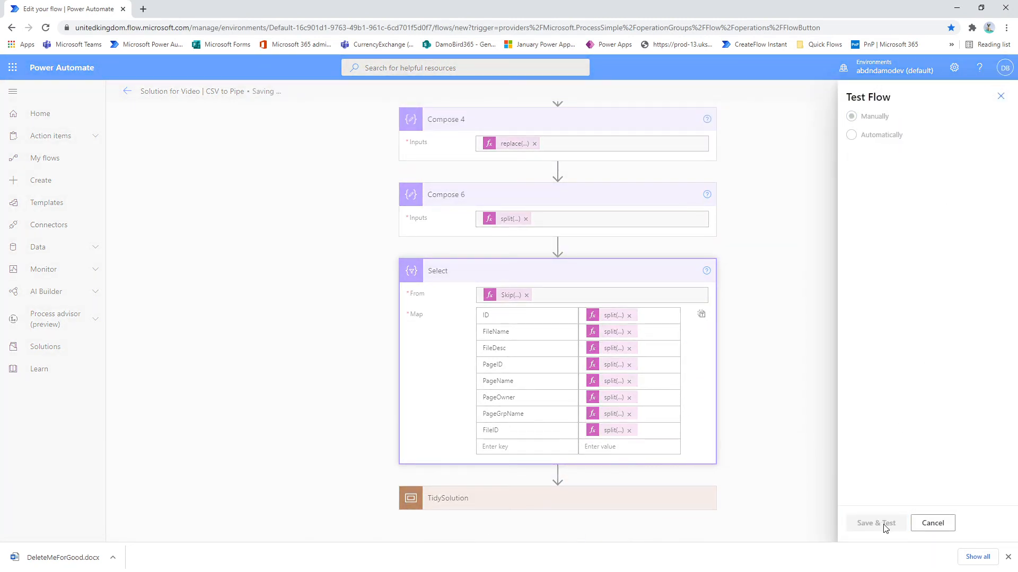
{"action": "left_click", "coordinate": [875, 523]}
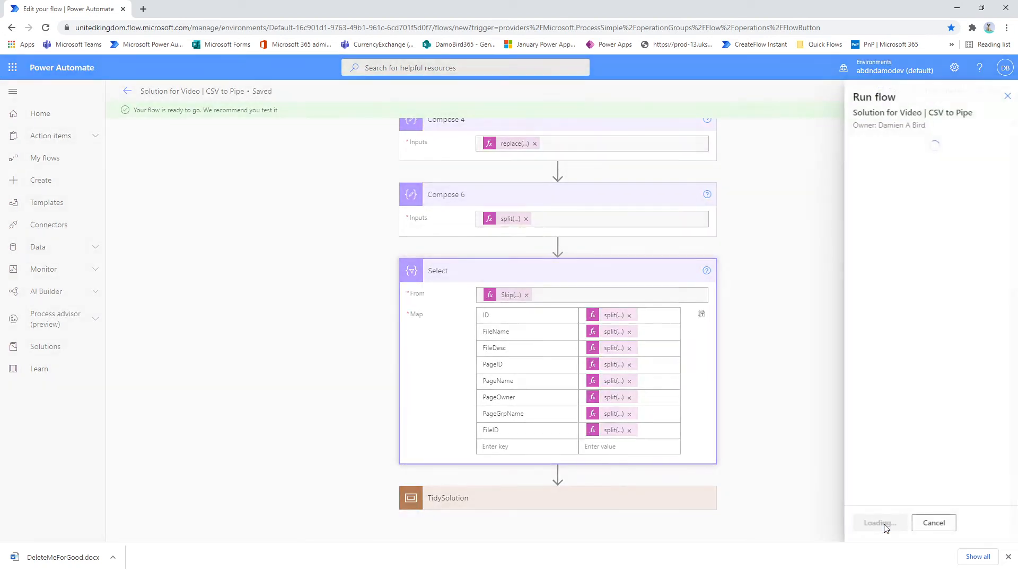
{"action": "left_click", "coordinate": [880, 523]}
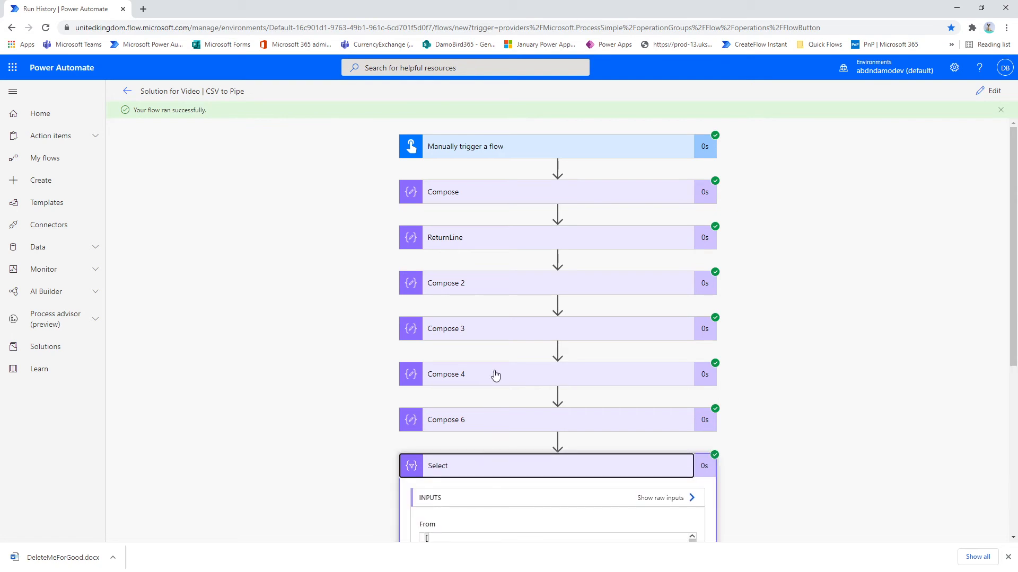
Inspect the run's step inputs and outputs, then close the raw Select output view.
{"action": "left_click", "coordinate": [443, 191]}
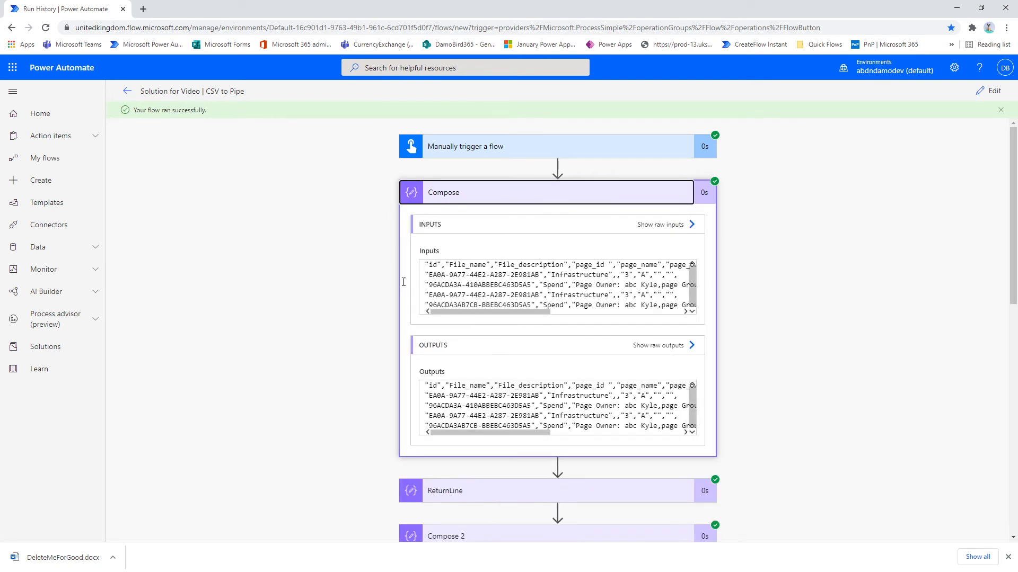
{"action": "scroll", "scroll_direction": "down", "scroll_amount": 3}
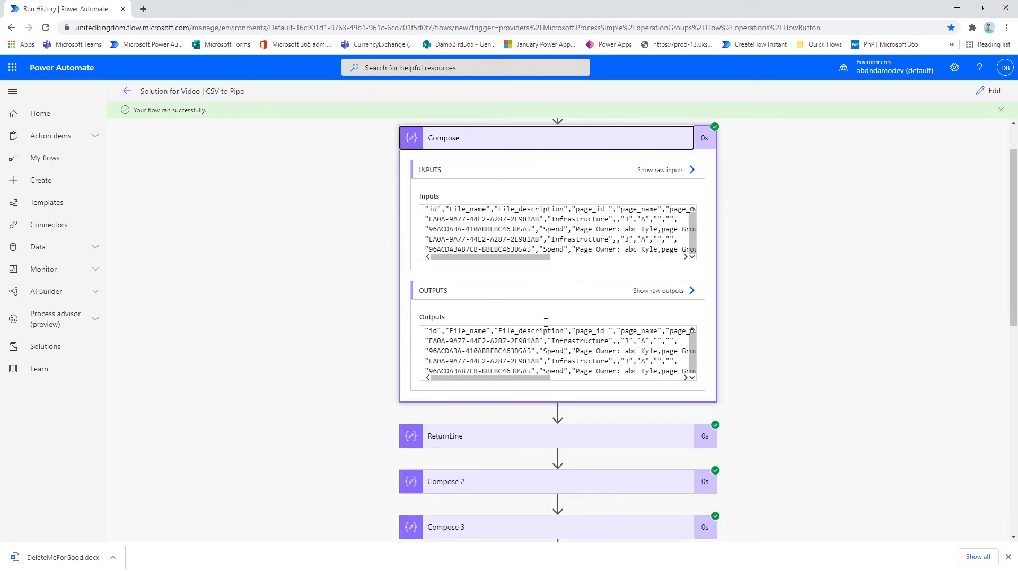
{"action": "scroll", "scroll_direction": "down", "scroll_amount": 3}
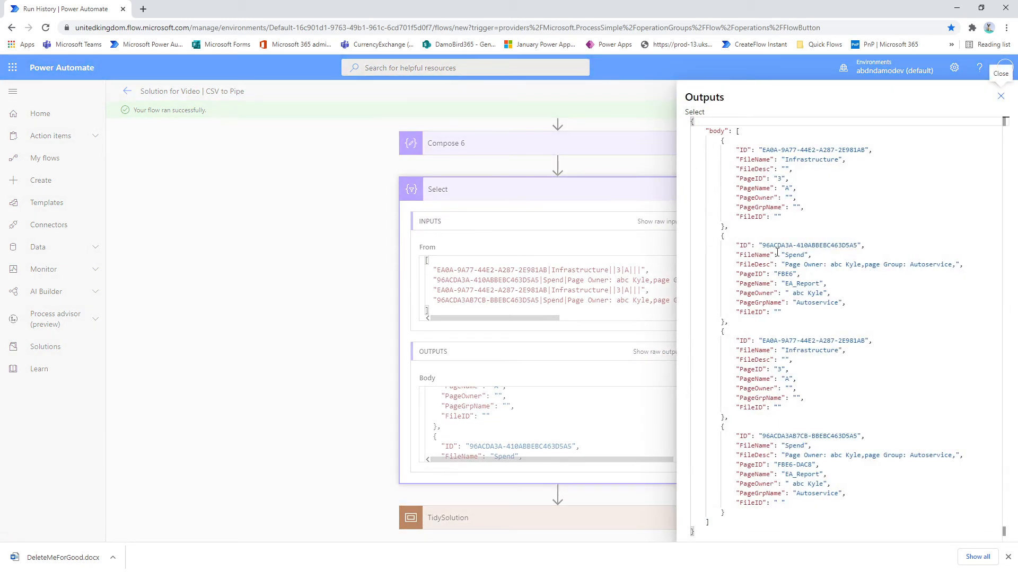
{"action": "mouse_move", "coordinate": [771, 408]}
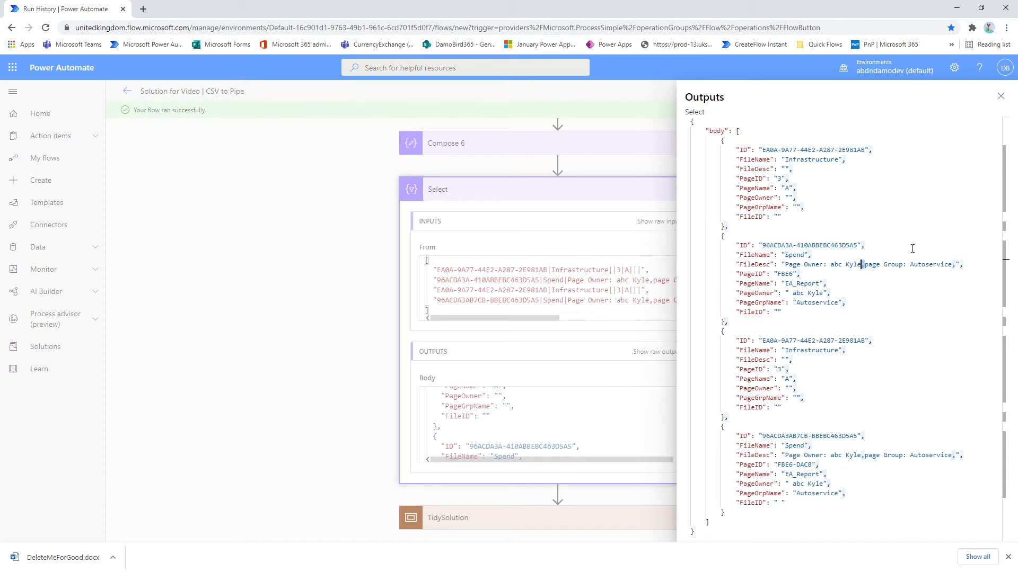
{"action": "left_click", "coordinate": [1001, 96]}
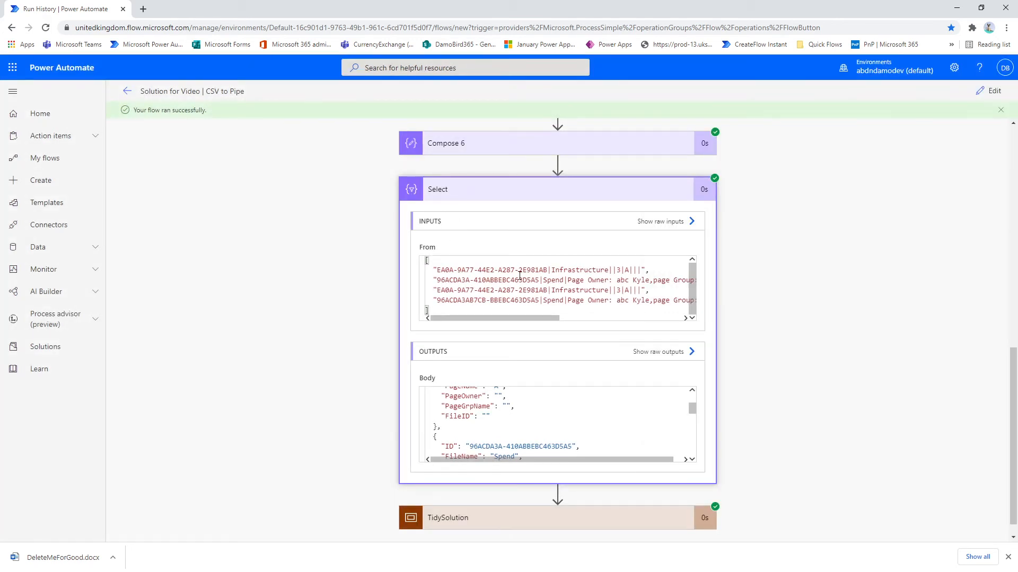
Scroll the flow down to Compose 6, the Select mapping and the TidySolution scope.
{"action": "scroll", "scroll_direction": "down", "scroll_amount": 3}
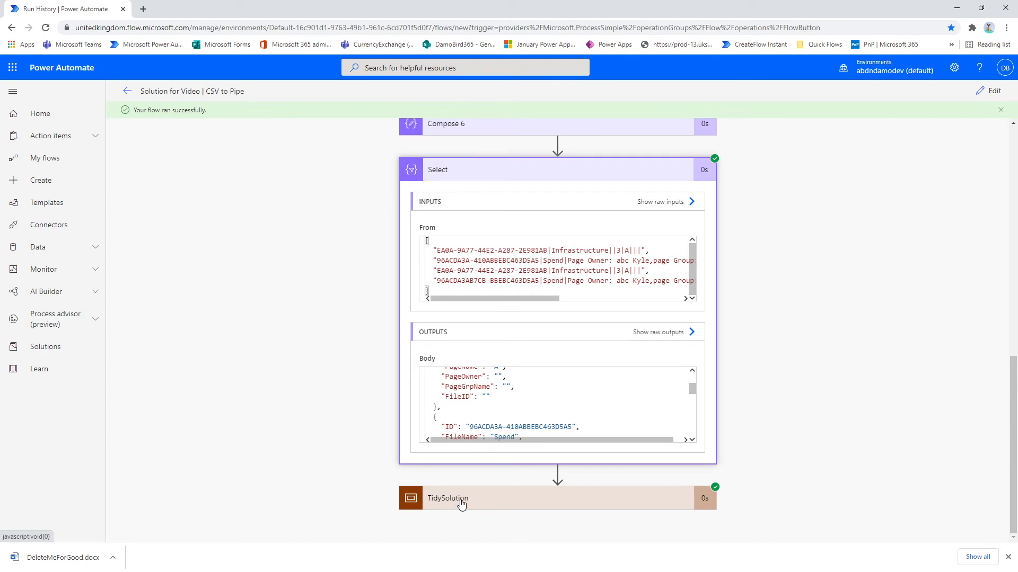
{"action": "mouse_move", "coordinate": [747, 356]}
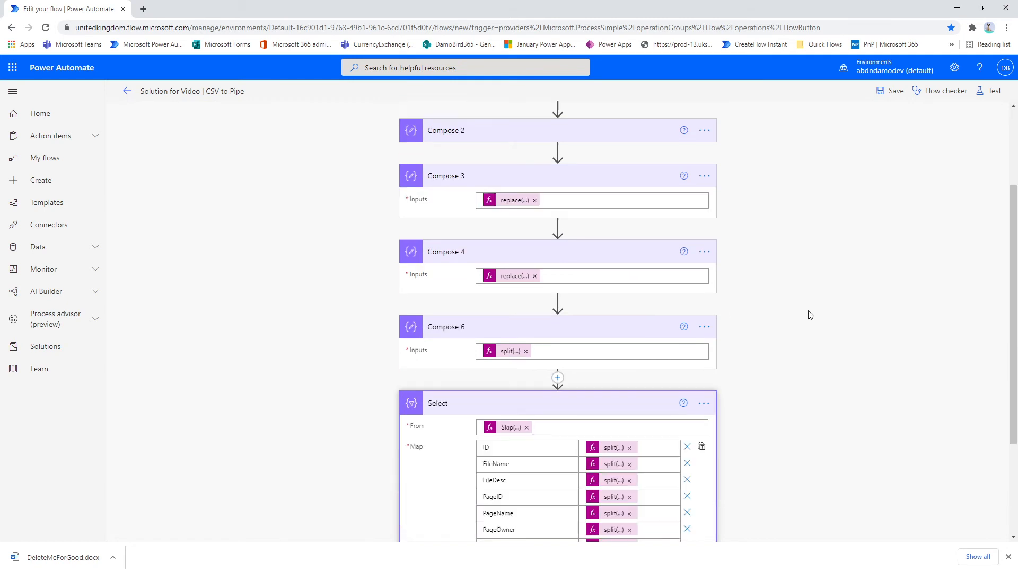
{"action": "scroll", "scroll_direction": "down", "scroll_amount": 3}
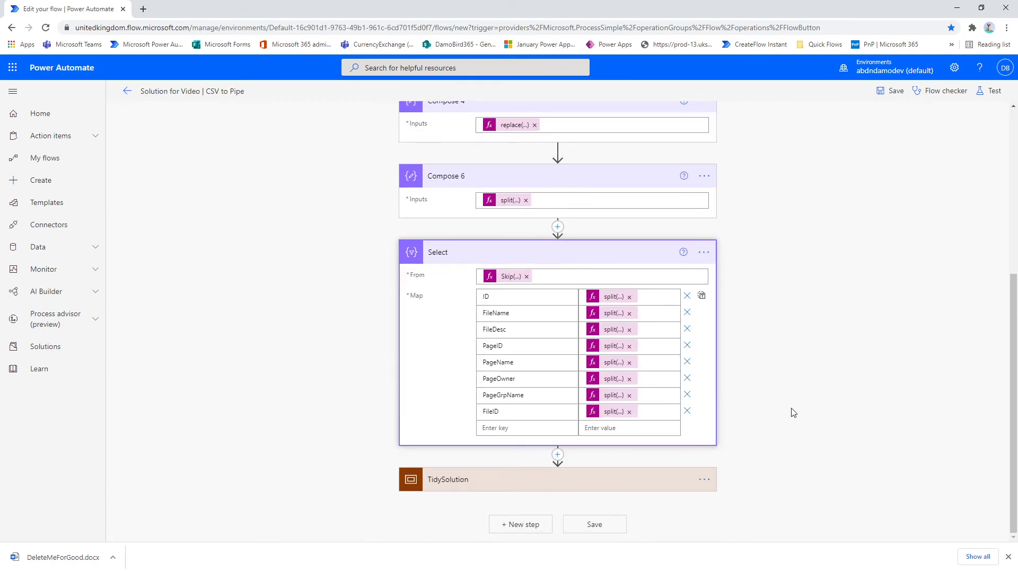
{"action": "mouse_move", "coordinate": [605, 486]}
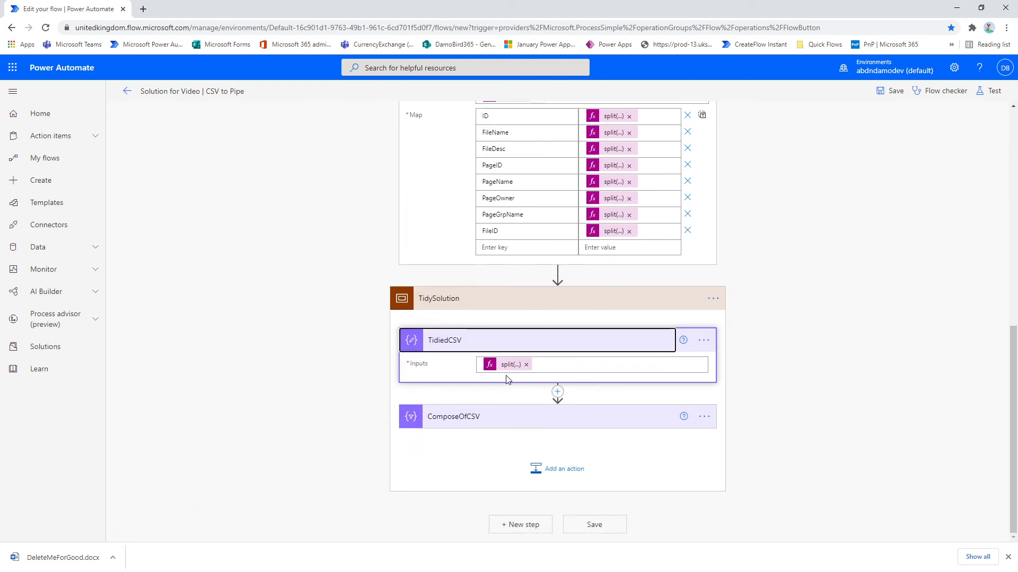
{"action": "mouse_move", "coordinate": [509, 365]}
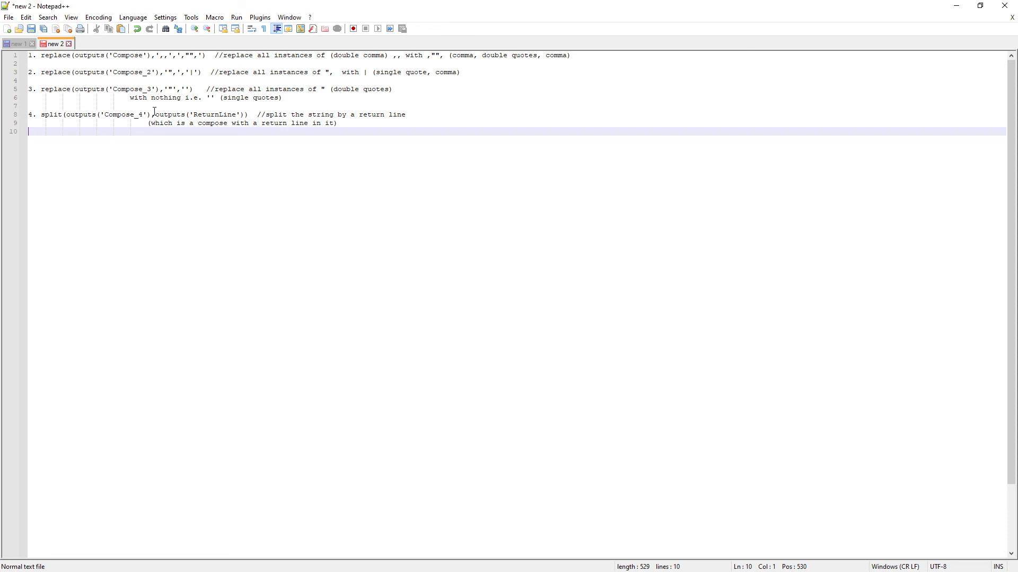
{"action": "mouse_move", "coordinate": [118, 95]}
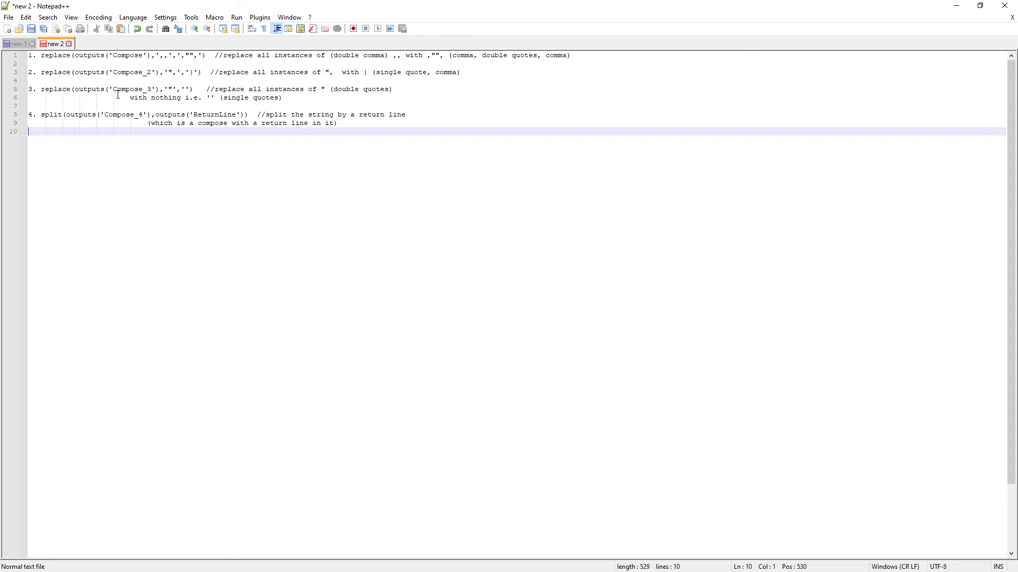
Replace outputs('Compose_4') in note 4 with replace(outputs('Compose_3'),'"','').
{"action": "left_click", "coordinate": [39, 88]}
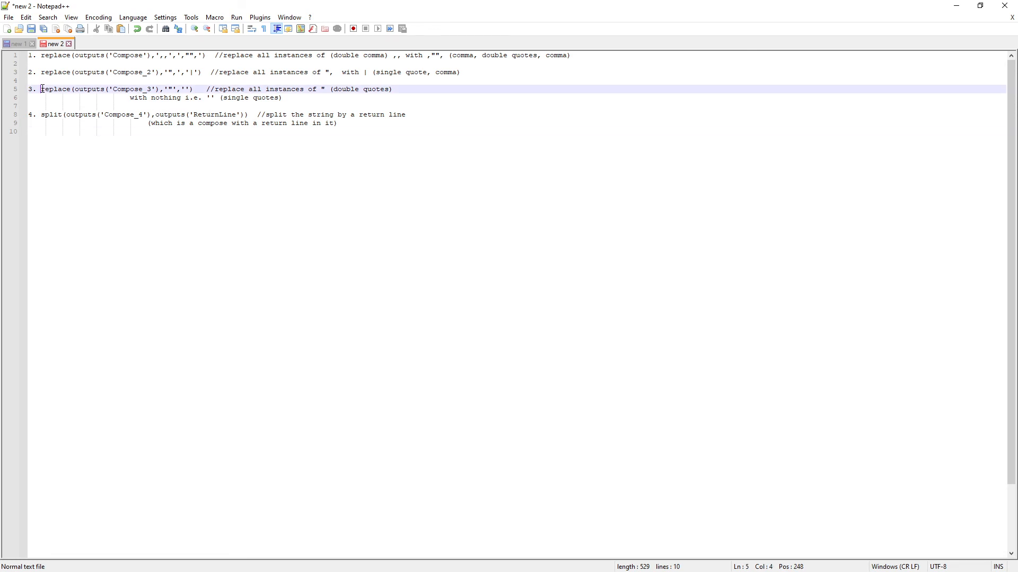
{"action": "left_click_drag", "start_coordinate": [41, 89], "coordinate": [192, 89]}
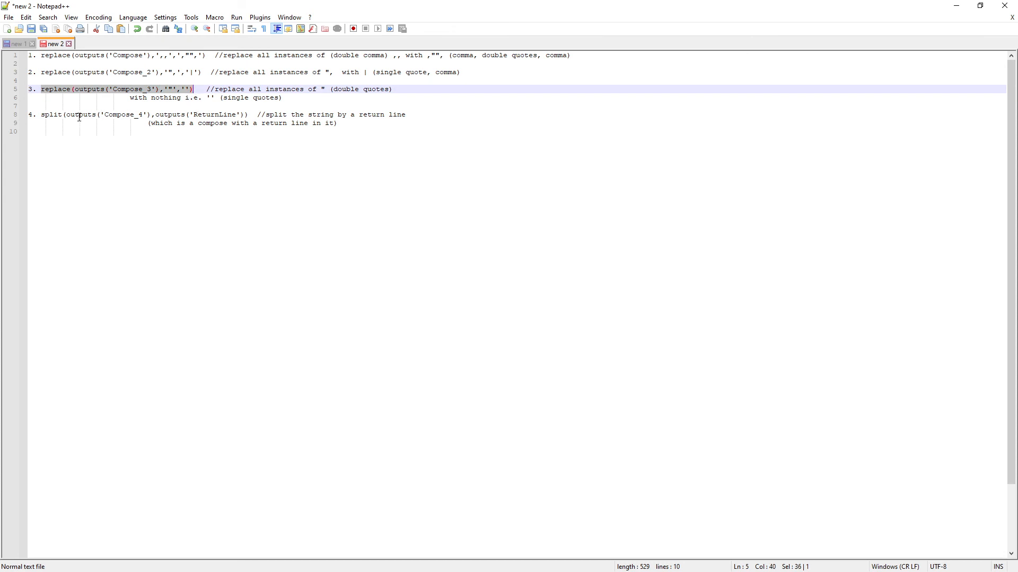
{"action": "double_click", "coordinate": [85, 115]}
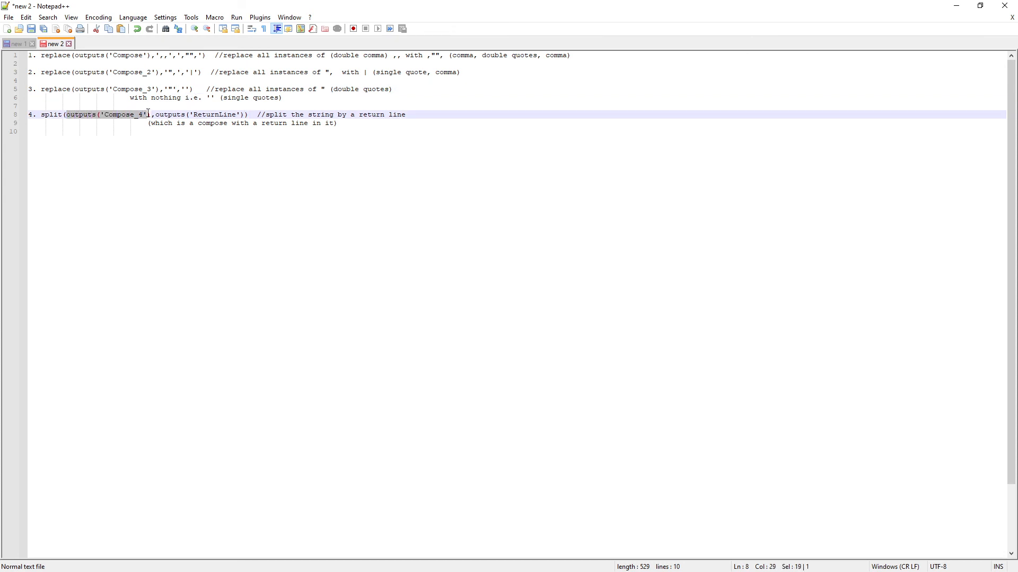
{"action": "type", "text": "replace(outputs('Compose_3'),'\"','')"}
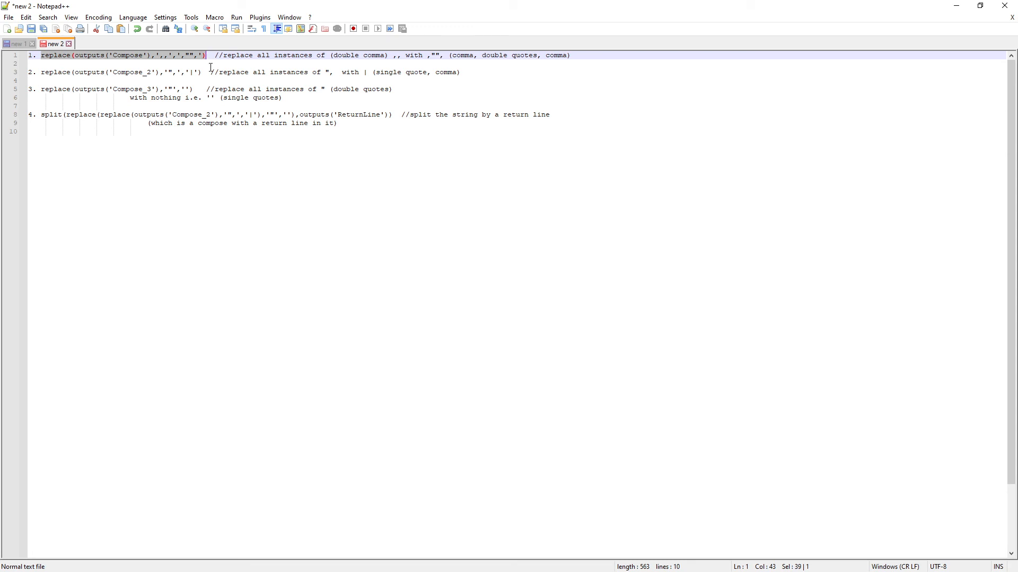
{"action": "mouse_move", "coordinate": [142, 114]}
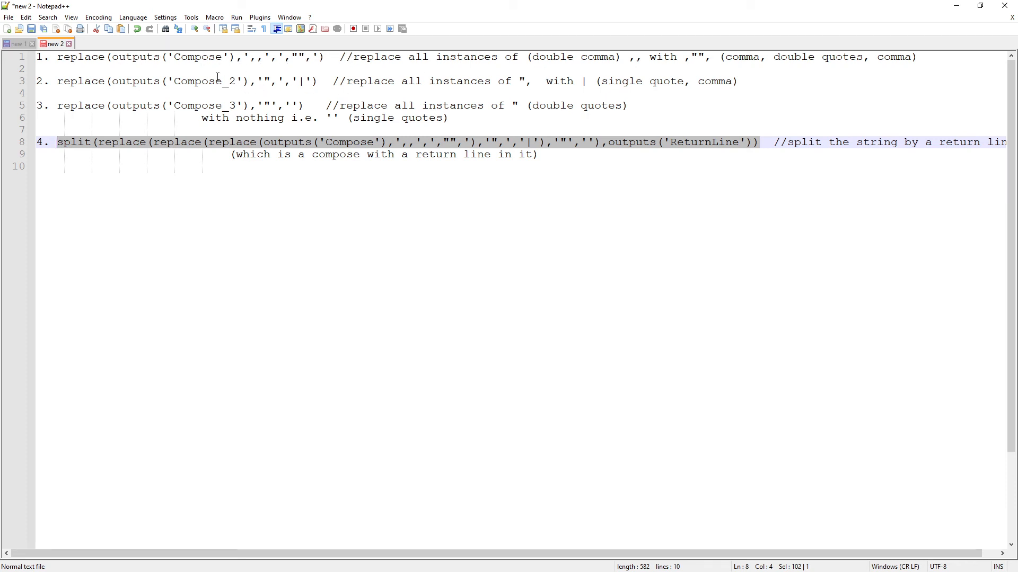
{"action": "mouse_move", "coordinate": [479, 160]}
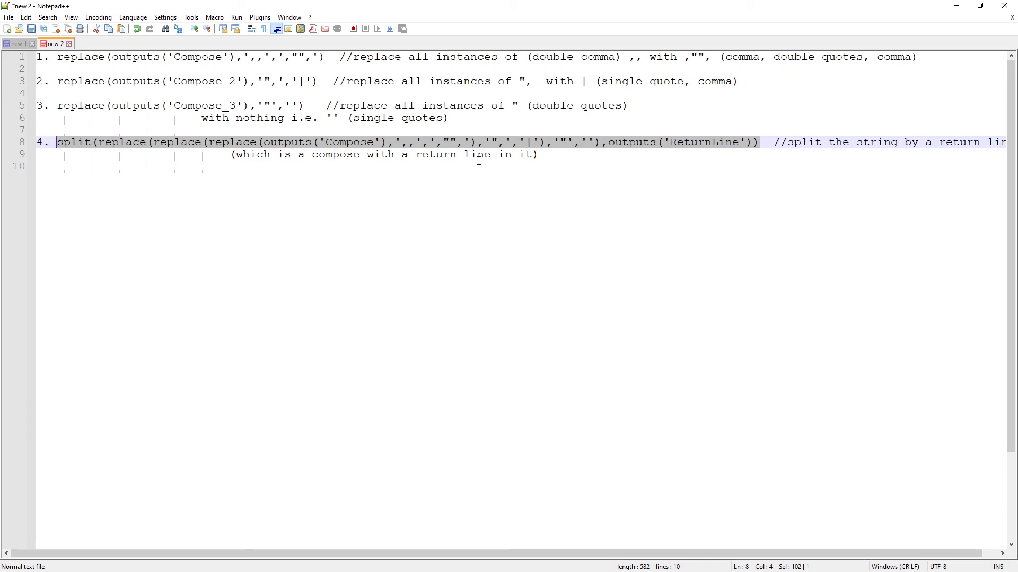
{"action": "mouse_move", "coordinate": [659, 148]}
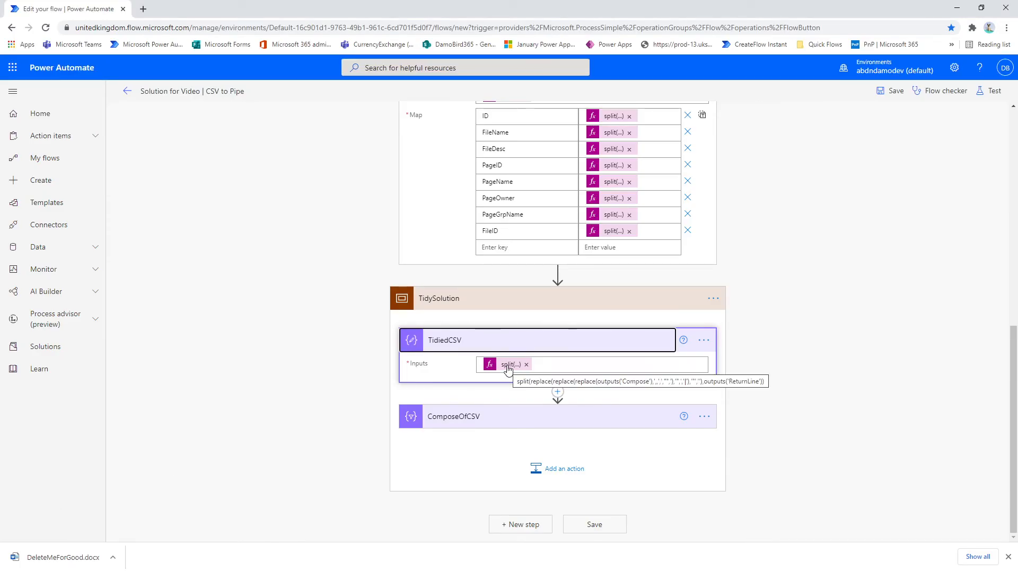
{"action": "mouse_move", "coordinate": [495, 408]}
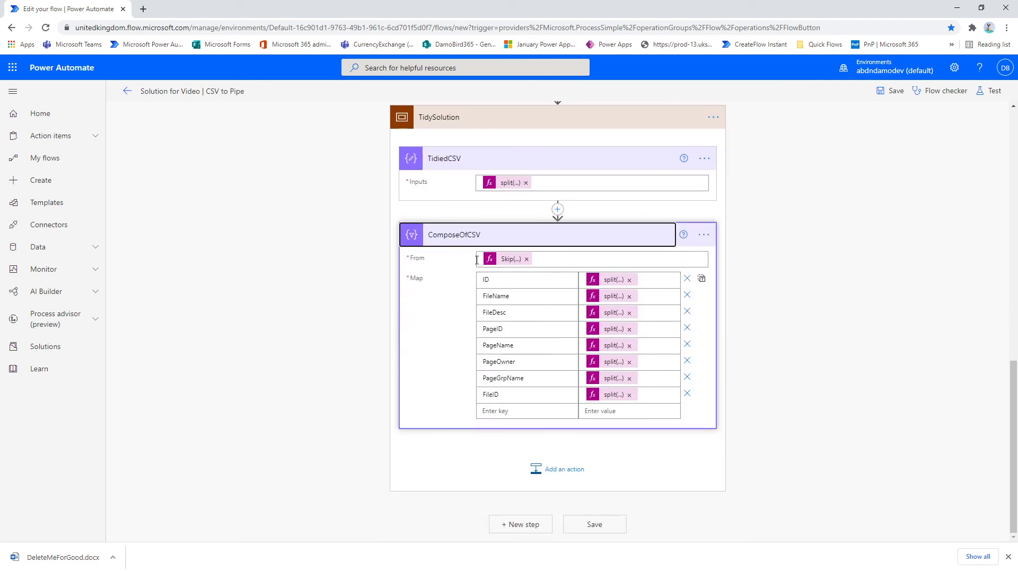
{"action": "mouse_move", "coordinate": [558, 241]}
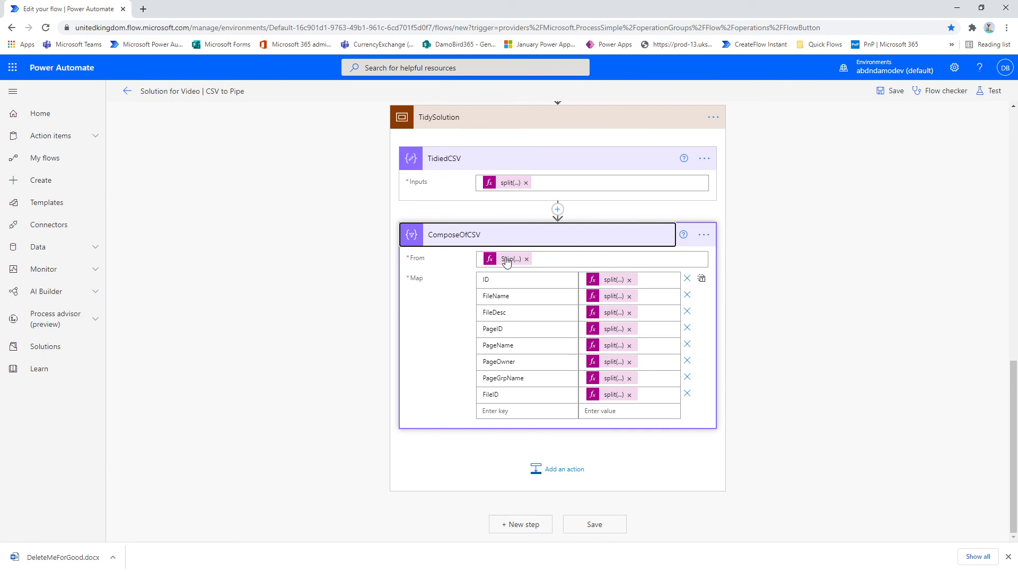
{"action": "mouse_move", "coordinate": [507, 259]}
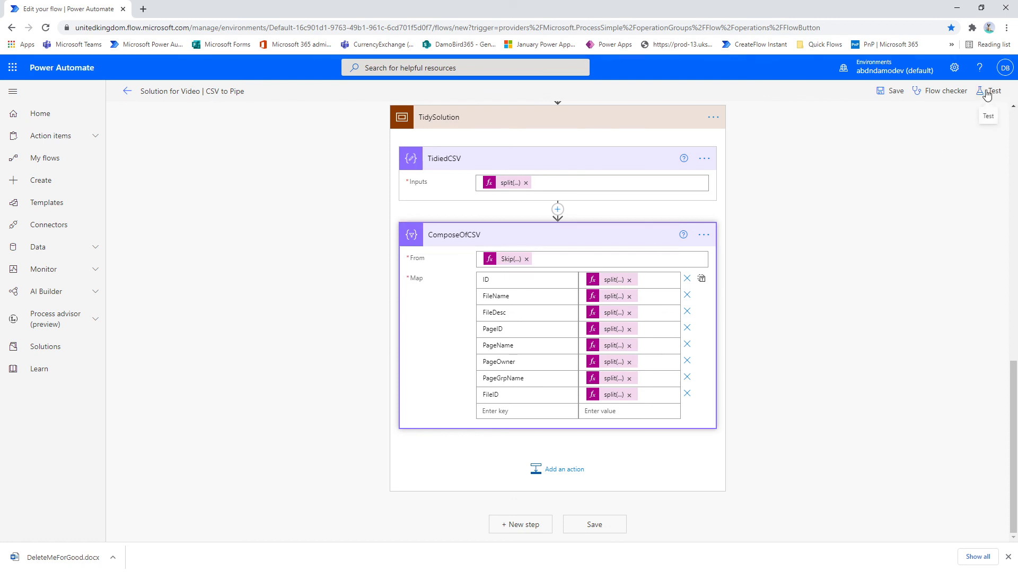
Test-run the flow again using Run flow.
{"action": "left_click", "coordinate": [1000, 91]}
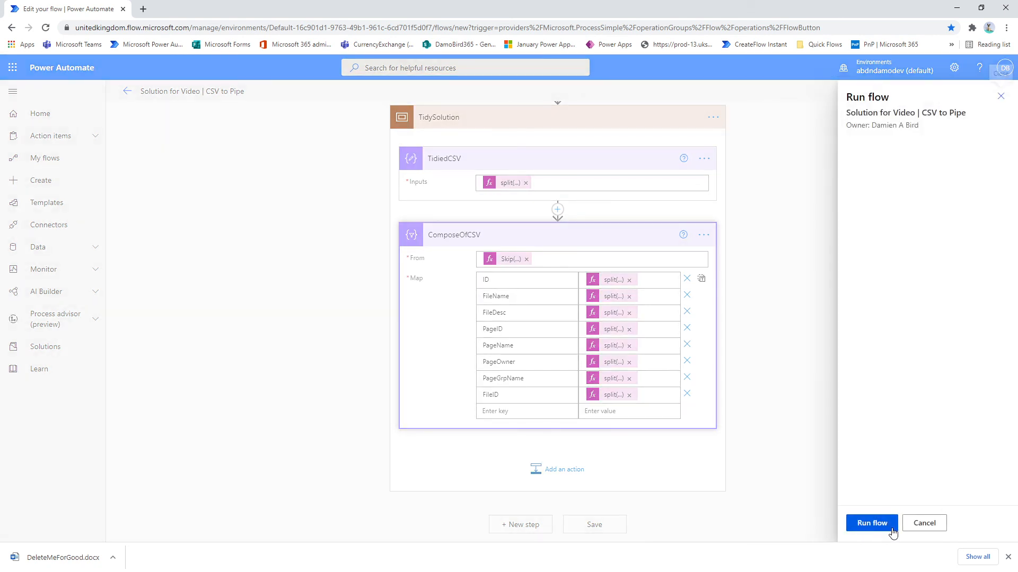
{"action": "left_click", "coordinate": [872, 523]}
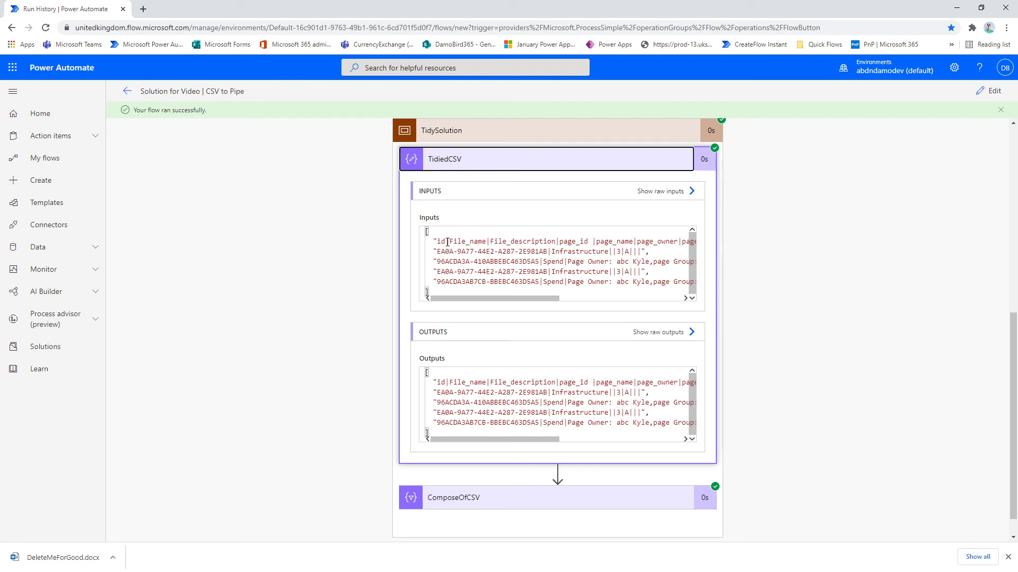
{"action": "mouse_move", "coordinate": [462, 240]}
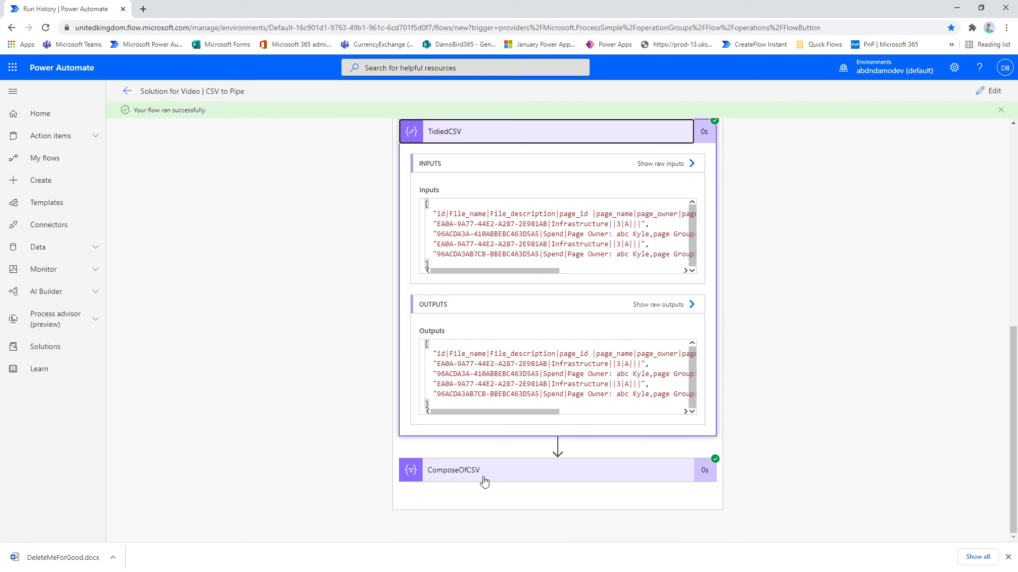
Expand ComposeOfCSV in the run and show its raw JSON output of four records.
{"action": "left_click", "coordinate": [483, 470]}
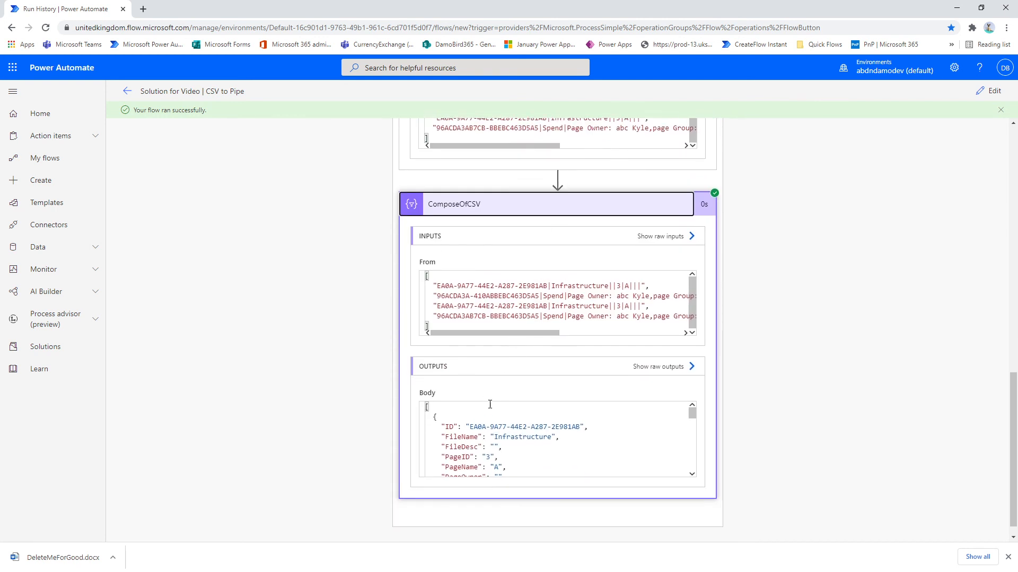
{"action": "scroll", "scroll_direction": "down", "scroll_amount": 3}
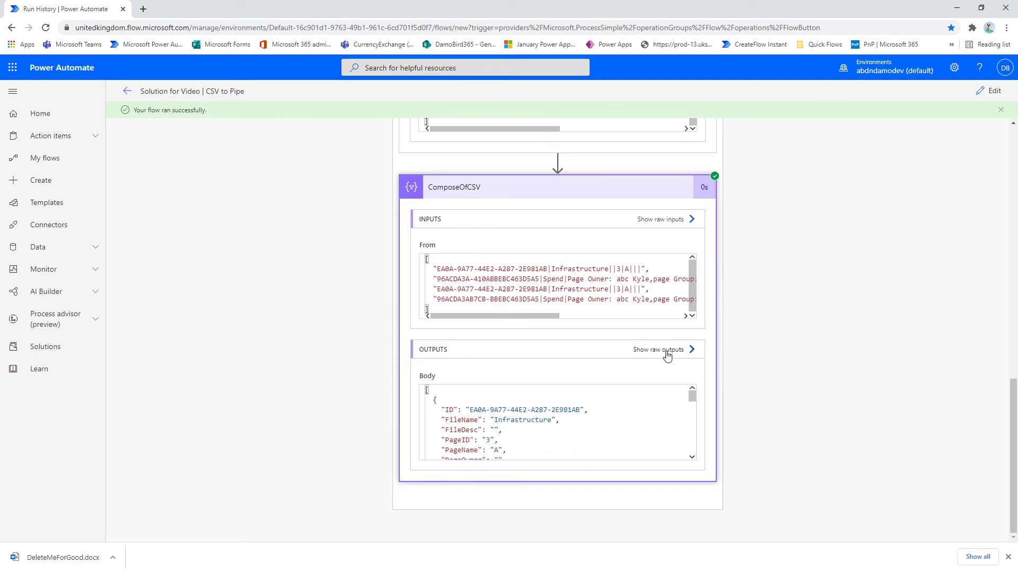
{"action": "left_click", "coordinate": [658, 350]}
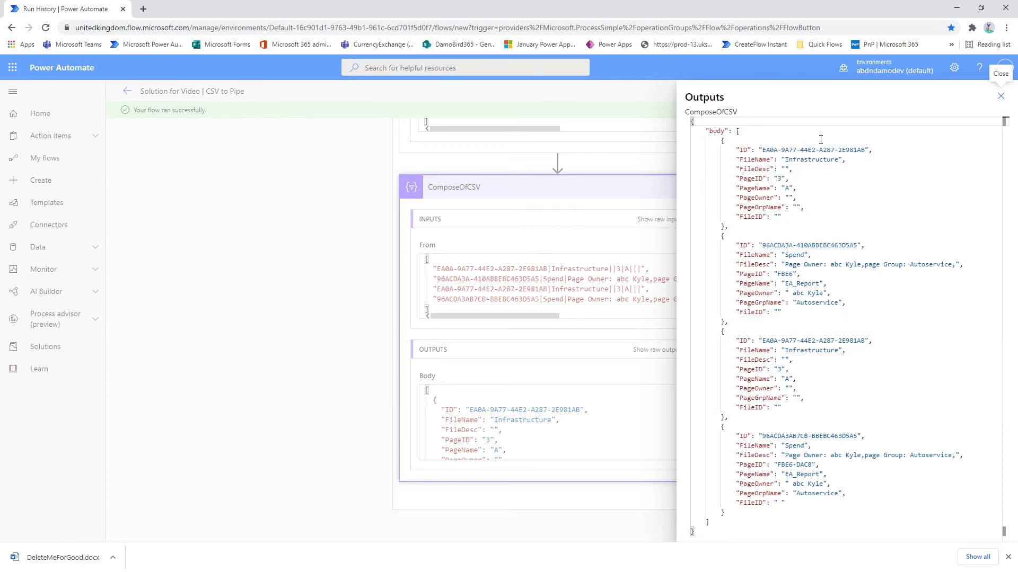
{"action": "mouse_move", "coordinate": [742, 339]}
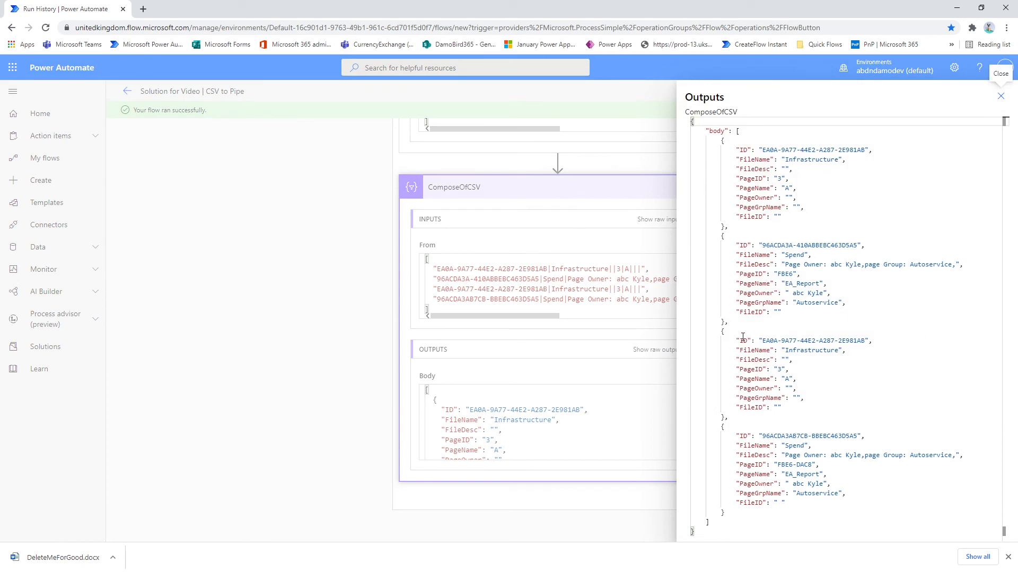
{"action": "mouse_move", "coordinate": [741, 338]}
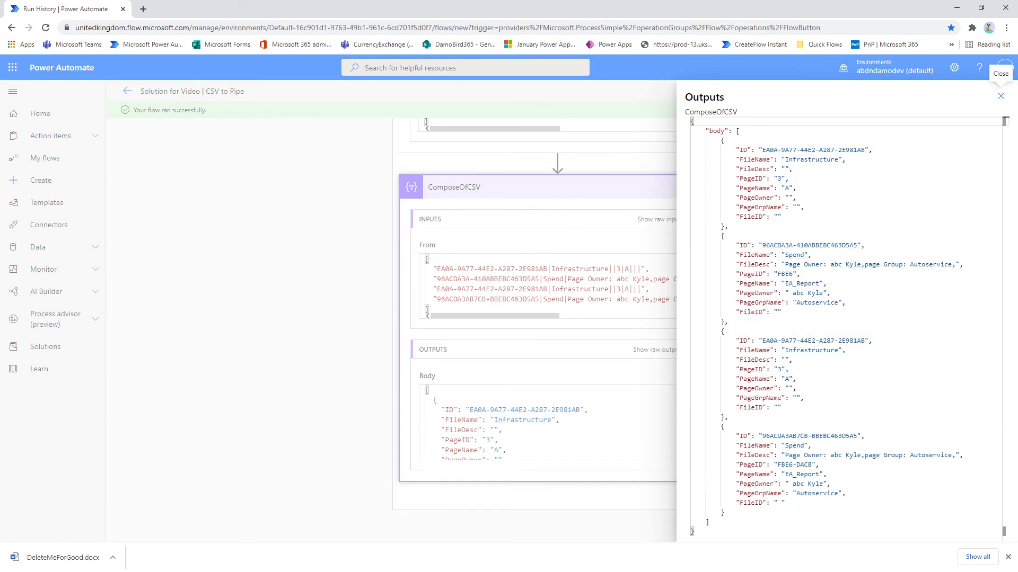